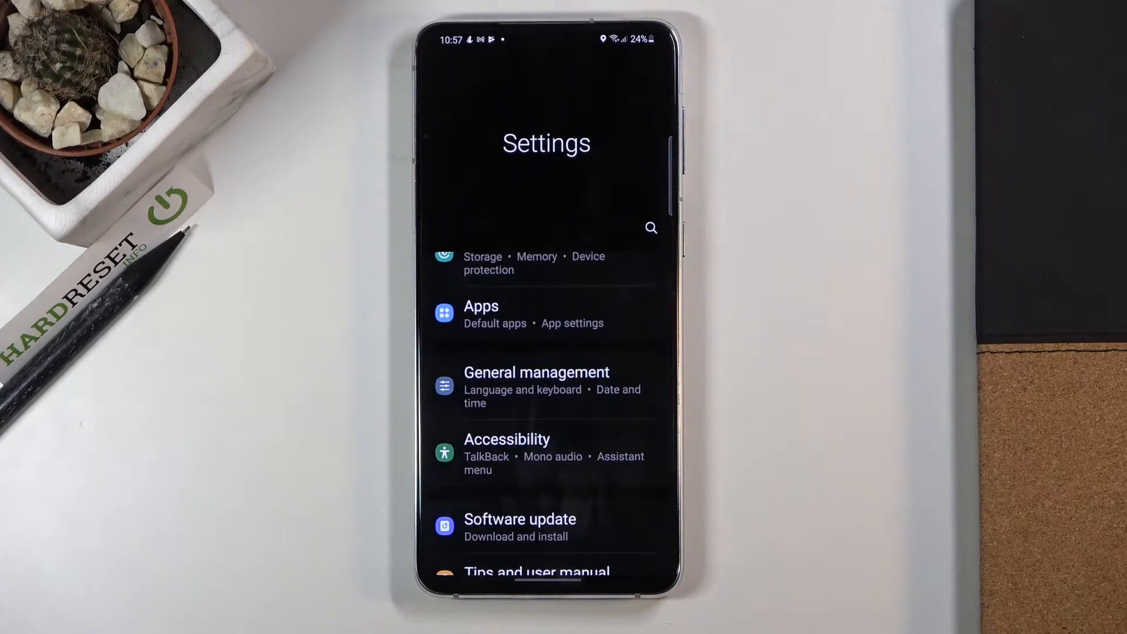
- Open Developer options in Settings to reach the Show refresh rate setting
scroll(up, 3)
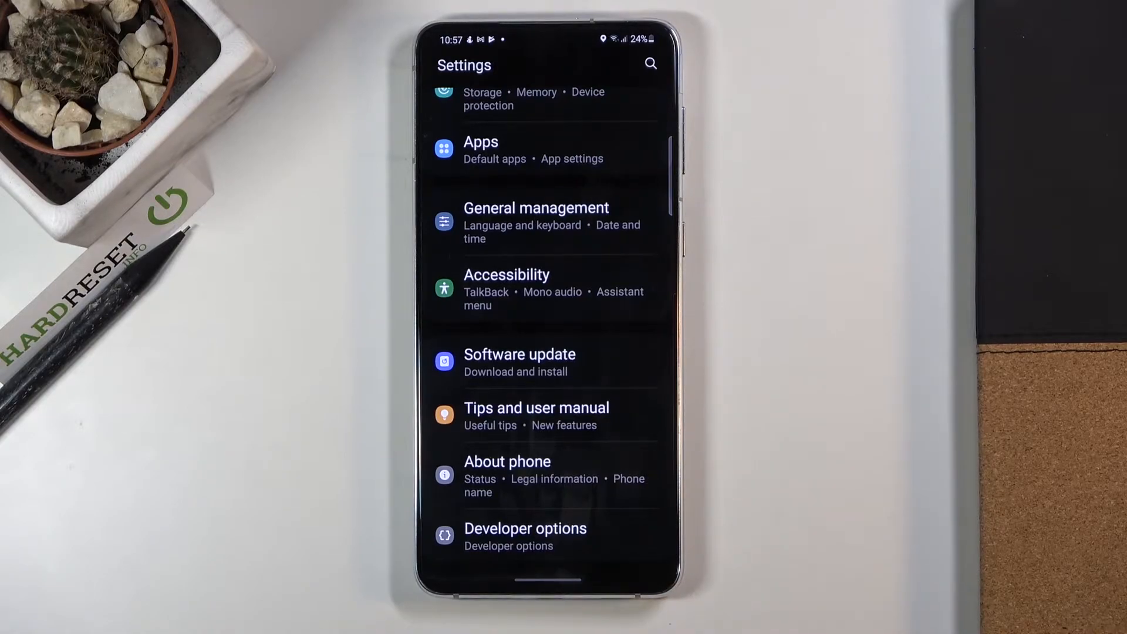
click(525, 528)
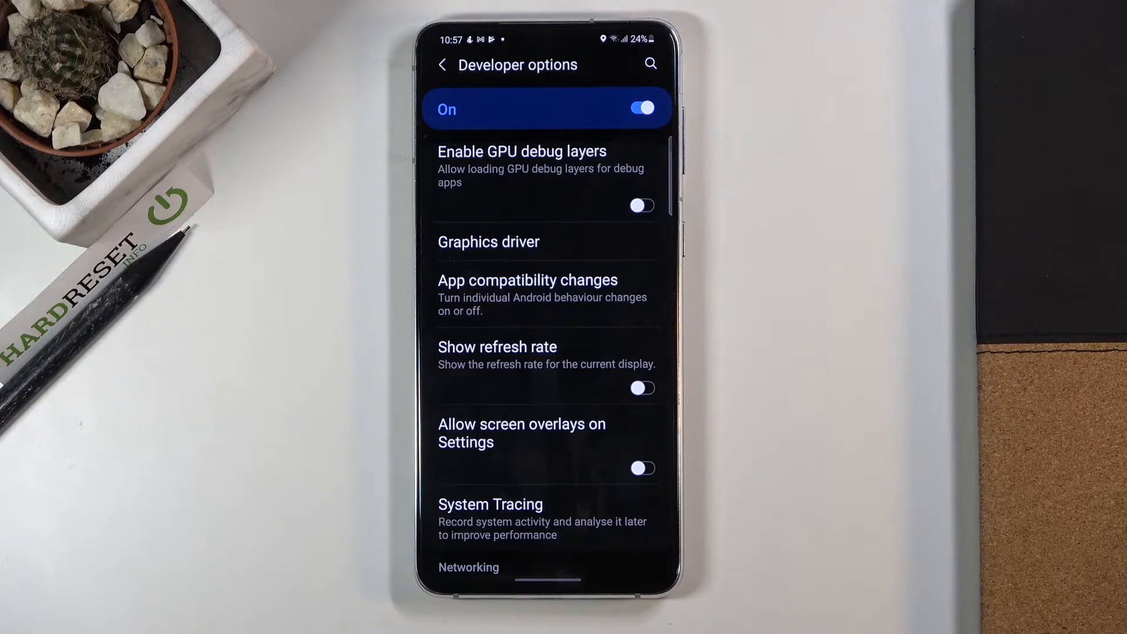
- Turn on Show refresh rate and dismiss Apple Music's full-screen notice, showing the 120 counter
click(641, 387)
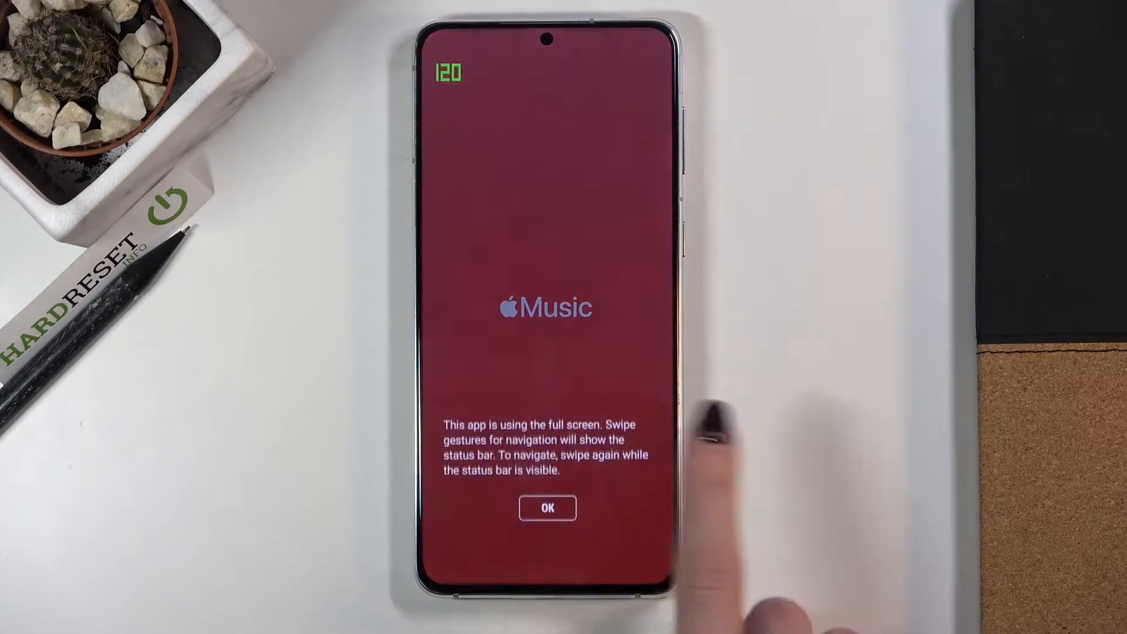
click(546, 507)
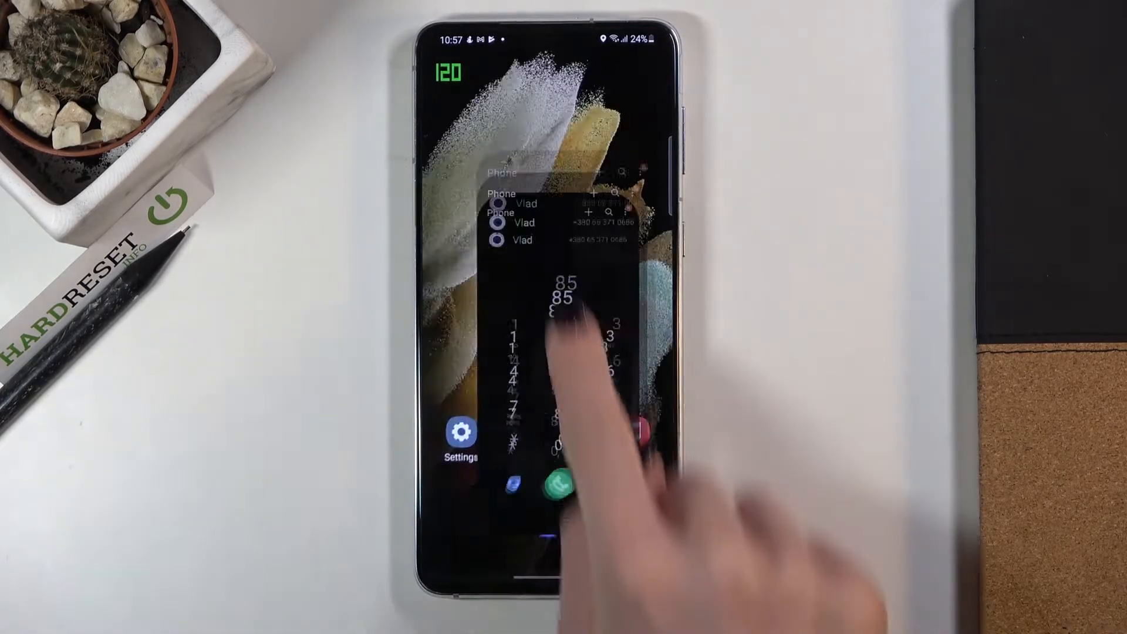
- Return to Settings, reopen Developer options and scroll back to Show refresh rate
click(460, 432)
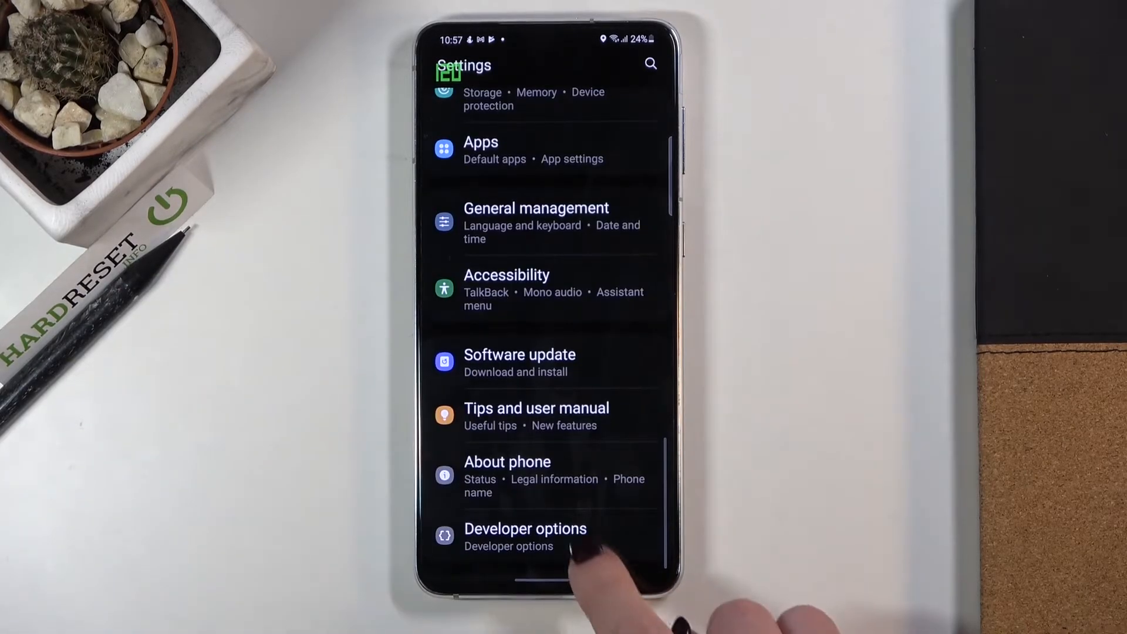
click(524, 535)
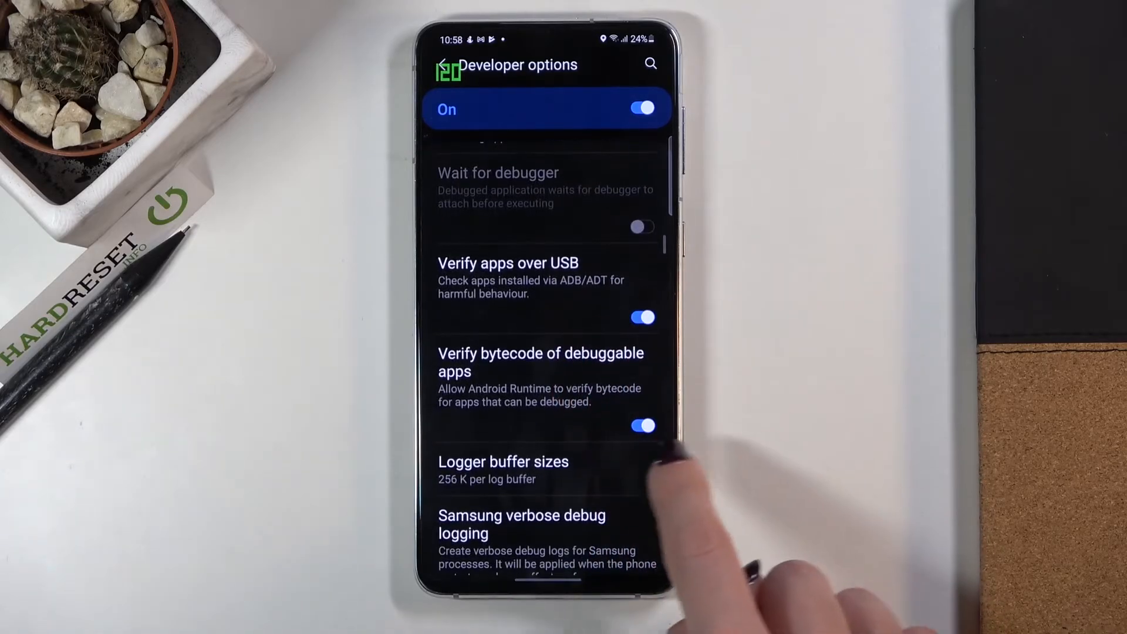
scroll(up, 3)
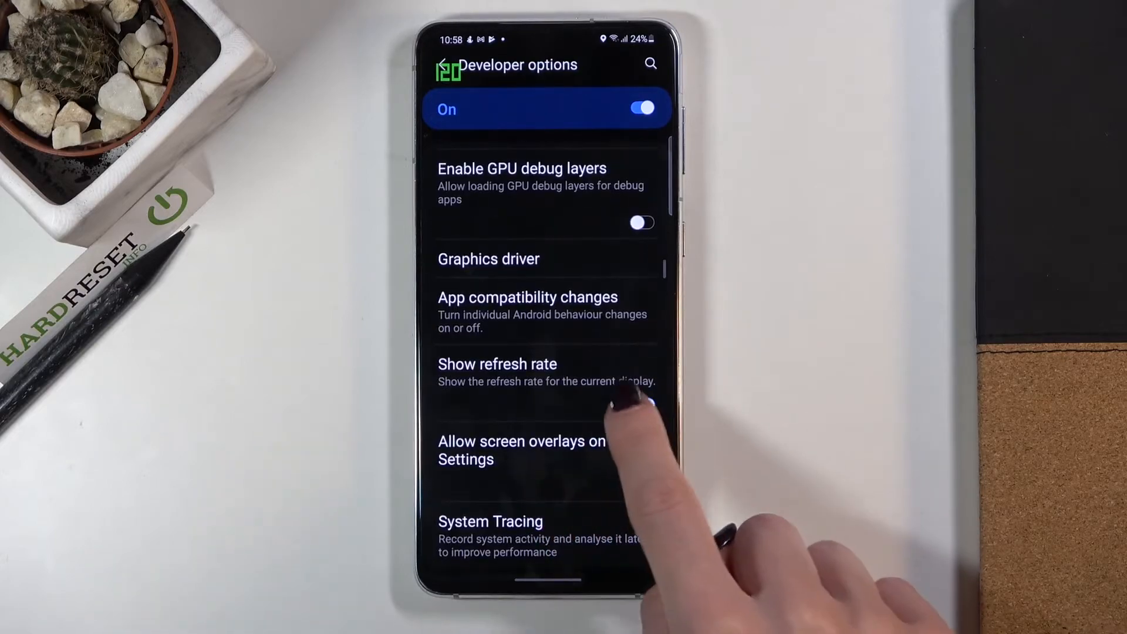
mouse_move(639, 405)
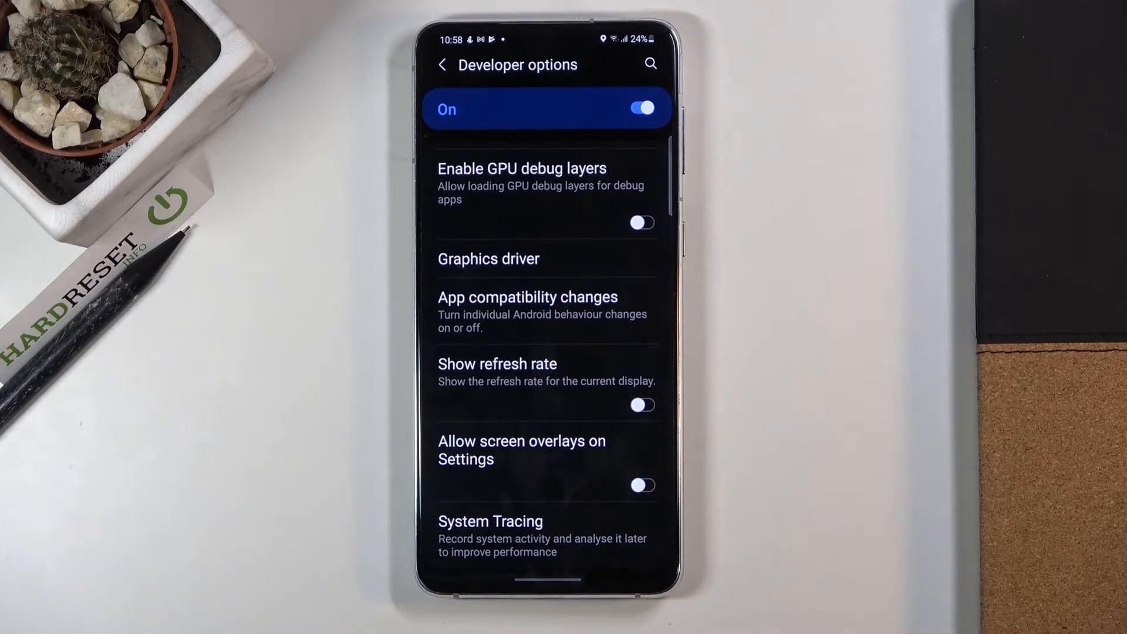